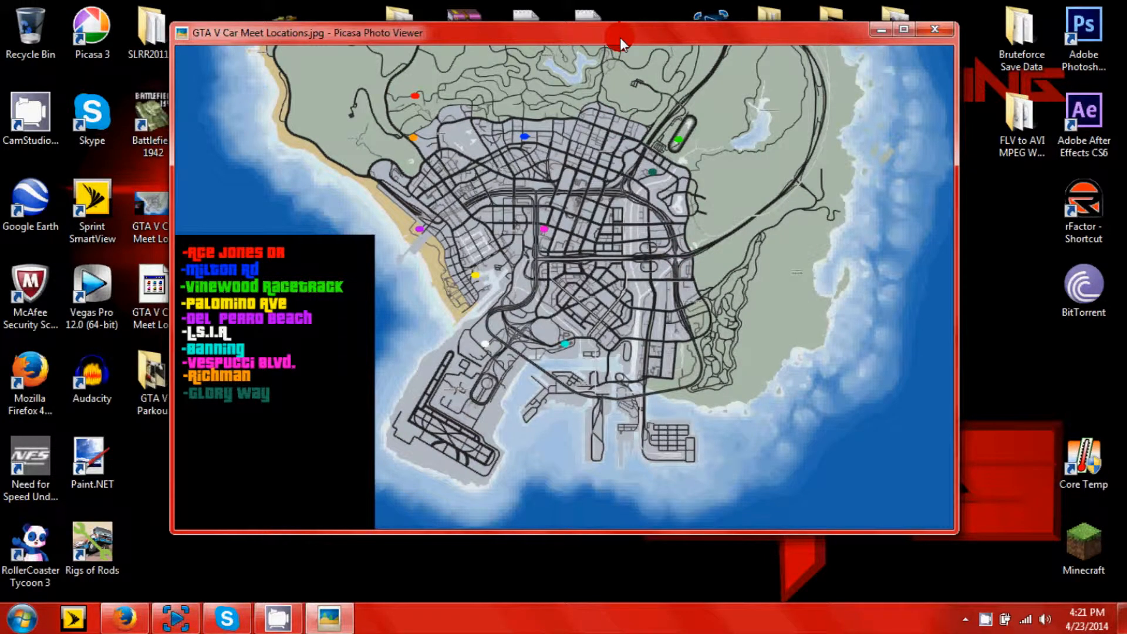
# - Reposition the Picasa viewer with the GTA V car meet locations map on the desktop
pyautogui.moveTo(622, 40); pyautogui.dragTo(623, 36)
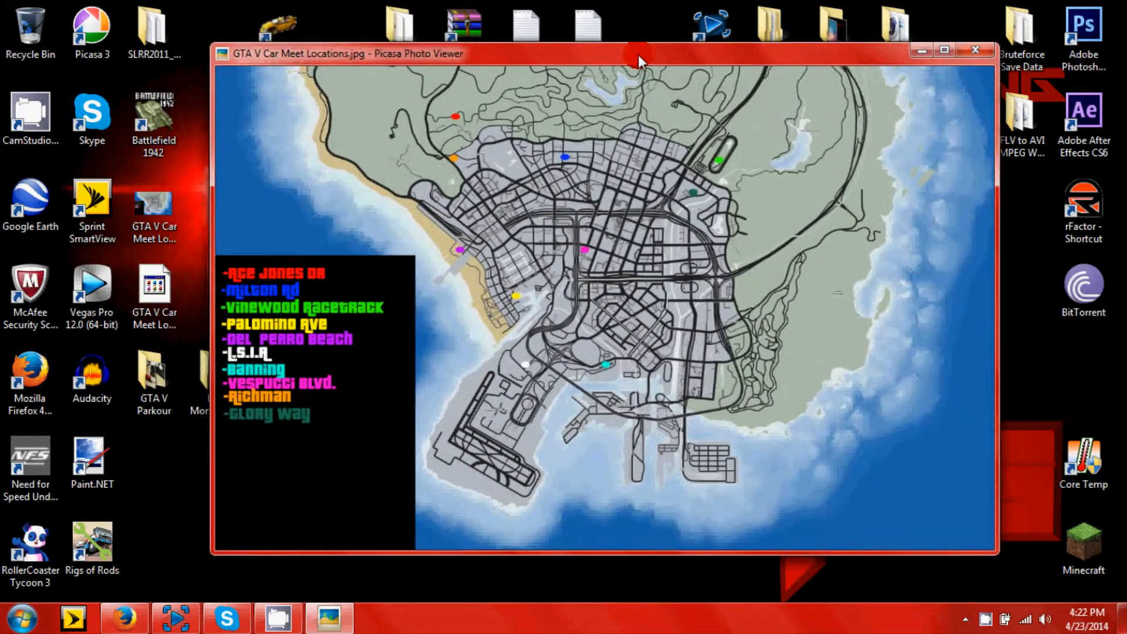
pyautogui.moveTo(640, 52); pyautogui.dragTo(623, 68)
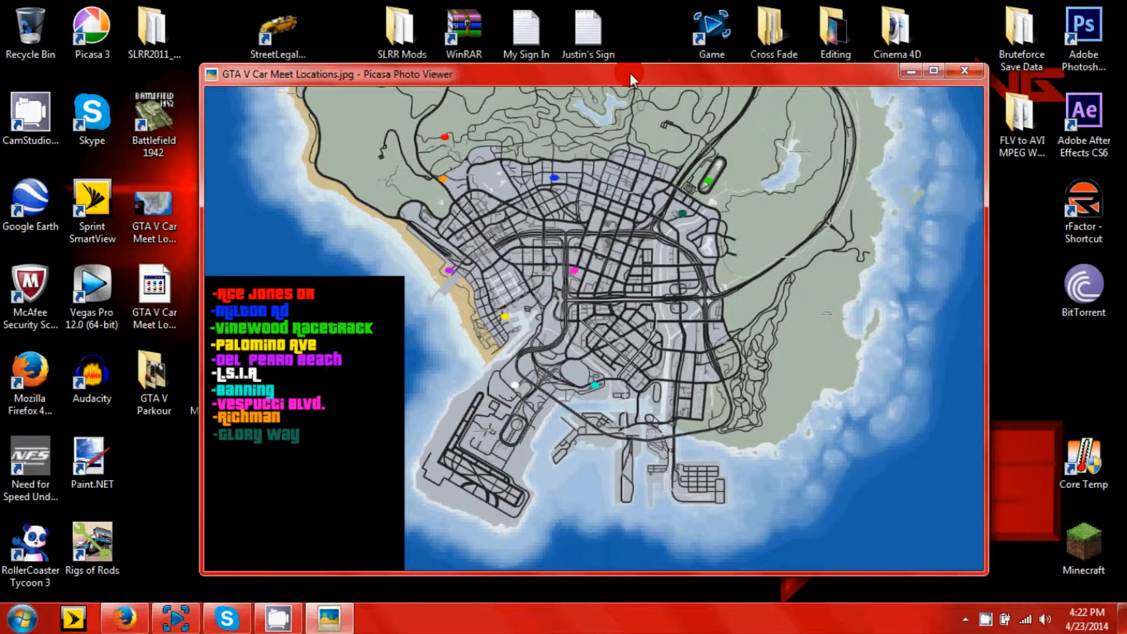
pyautogui.moveTo(521, 90)
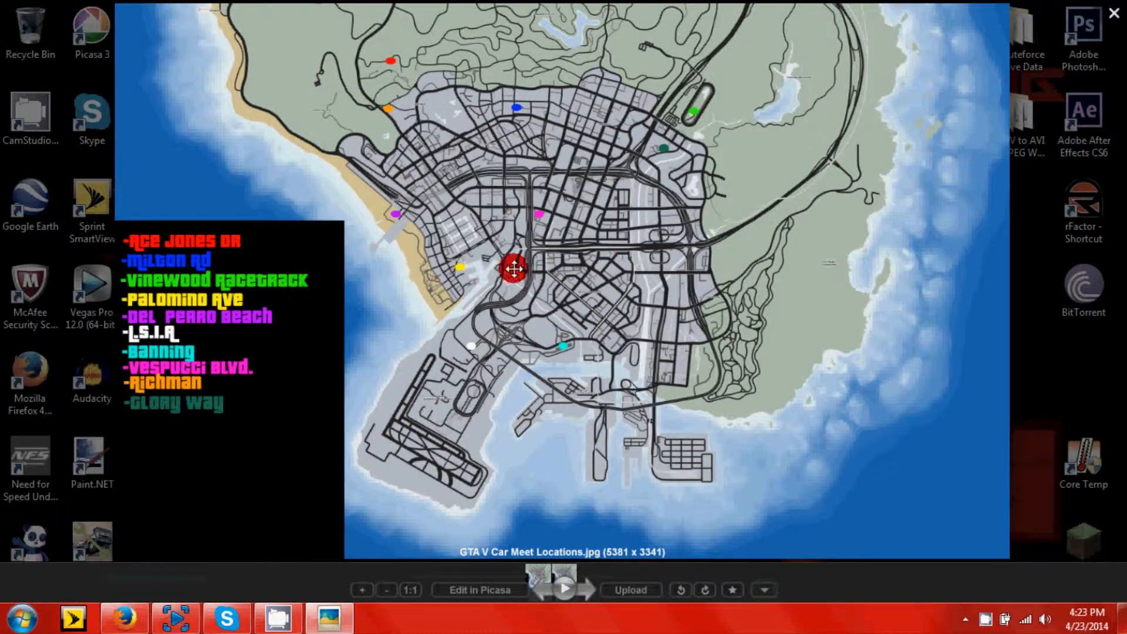
# - Pan the car meet map image within the viewer
pyautogui.moveTo(515, 270); pyautogui.dragTo(482, 322)
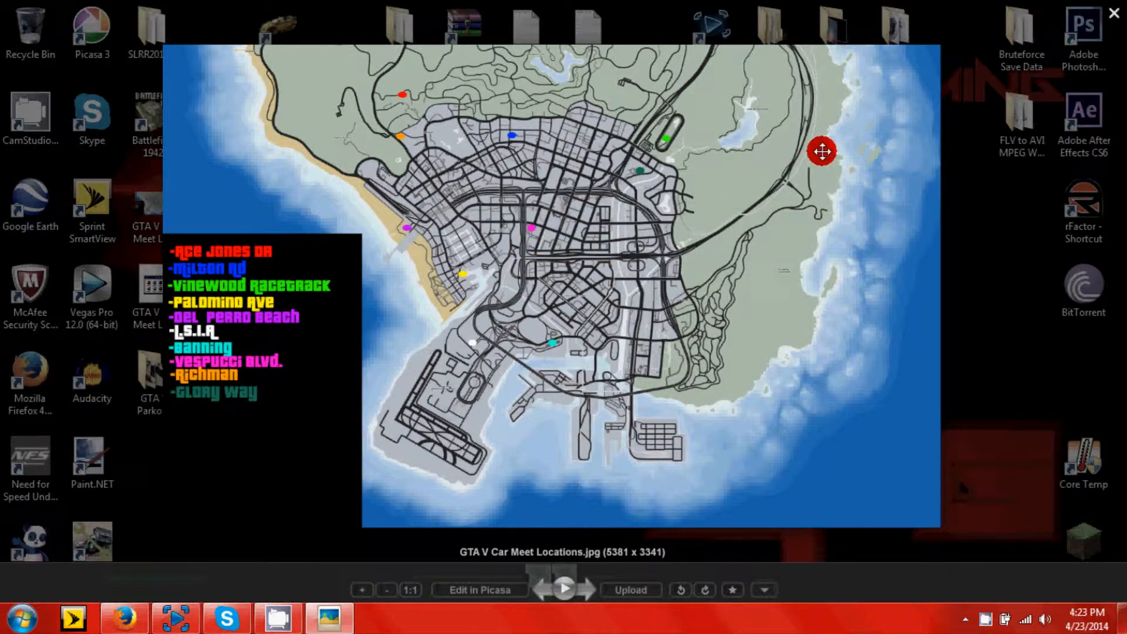
pyautogui.moveTo(889, 190)
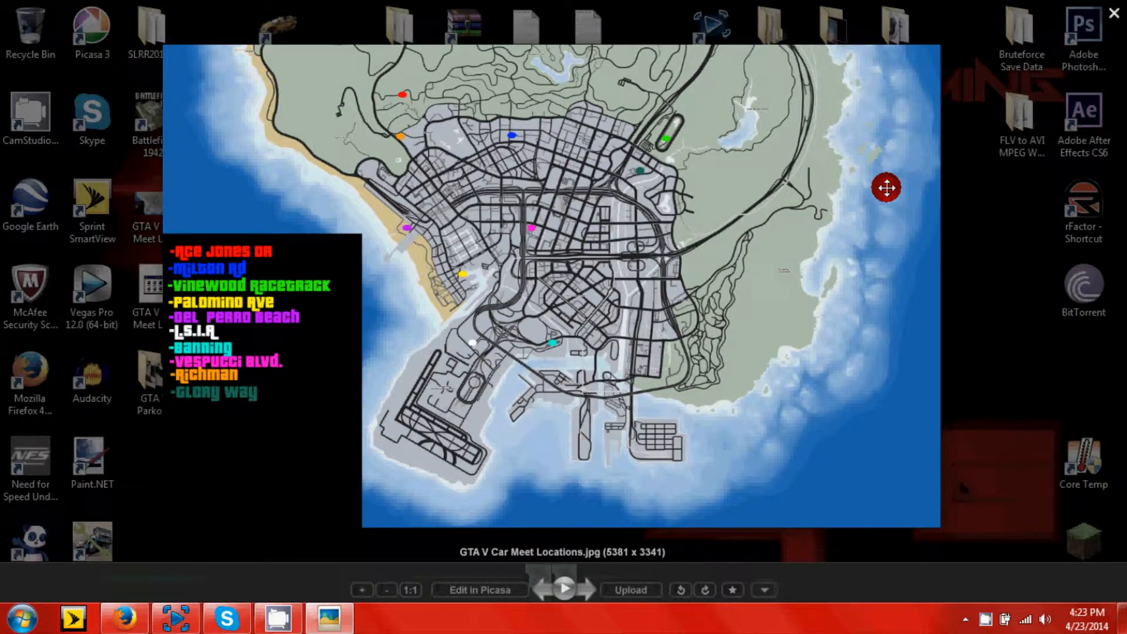
pyautogui.moveTo(1118, 13)
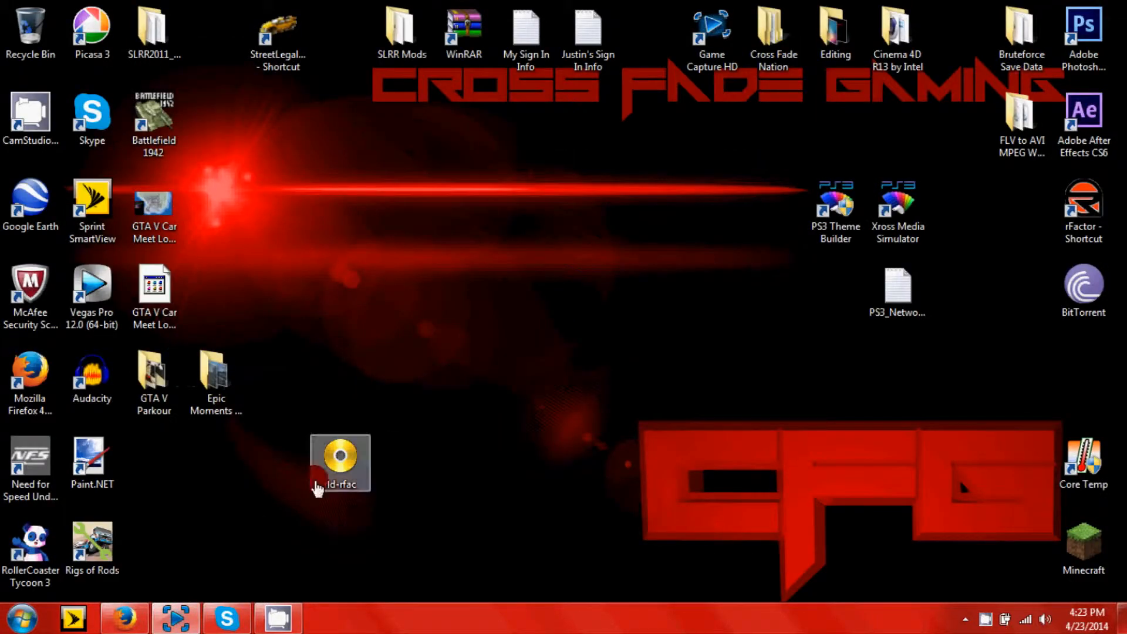
# - Scroll down The Cross Fade Mafia timeline, then return to the top via Admin Panel
pyautogui.click(123, 618)
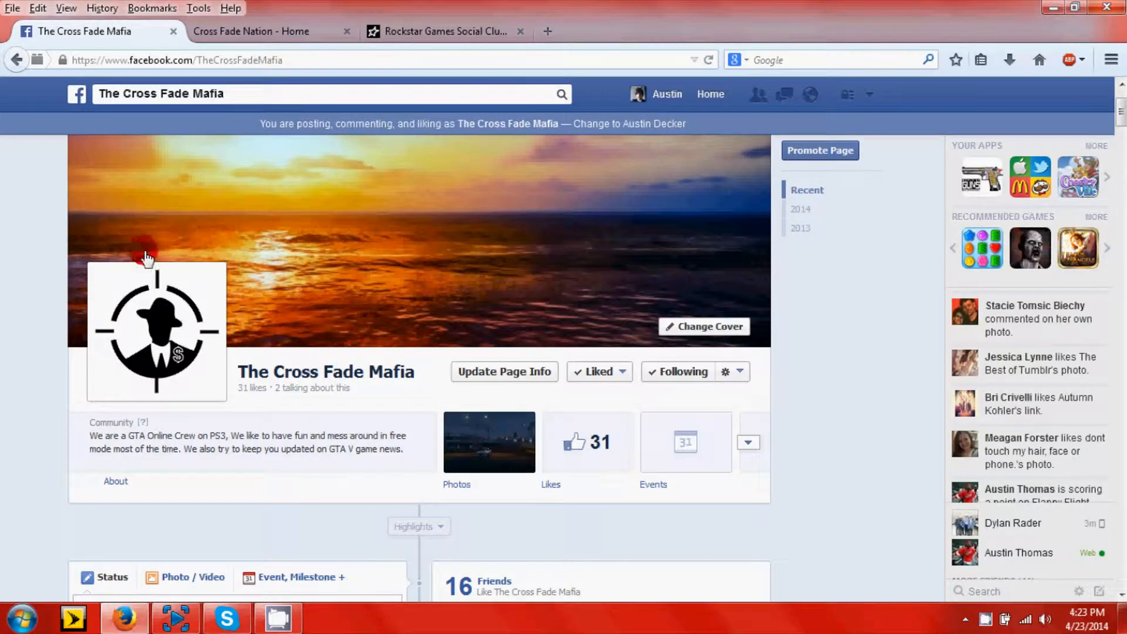
pyautogui.scroll(-3)
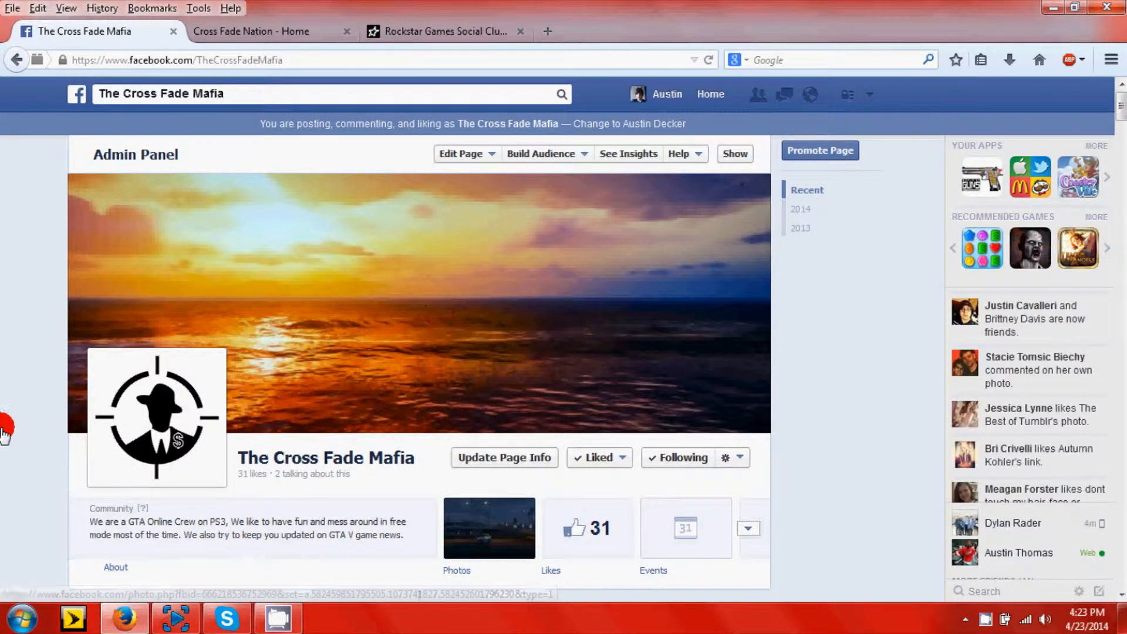
pyautogui.scroll(-3)
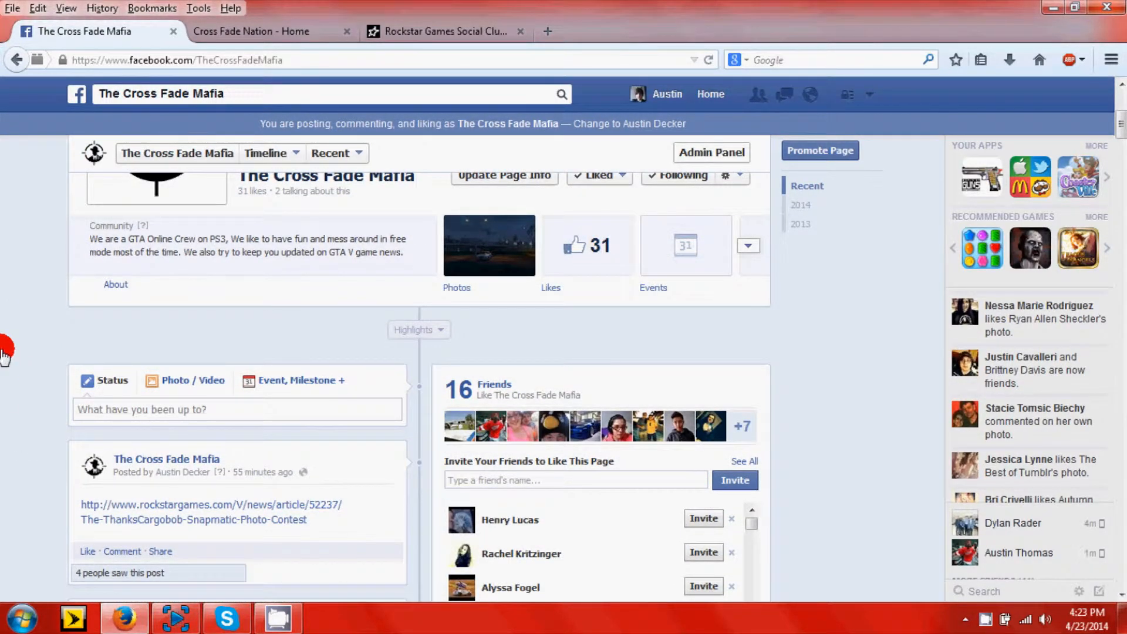
pyautogui.click(712, 153)
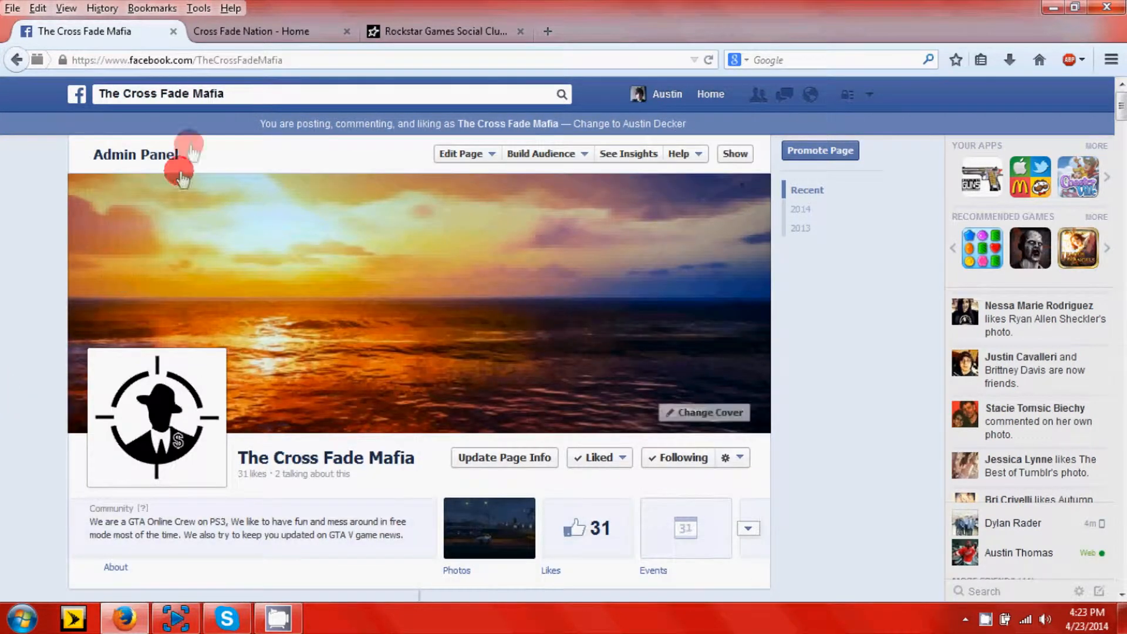
# - Close the Facebook page, browse the Cross Fade Nation site's Games menu, then close the site
pyautogui.click(251, 31)
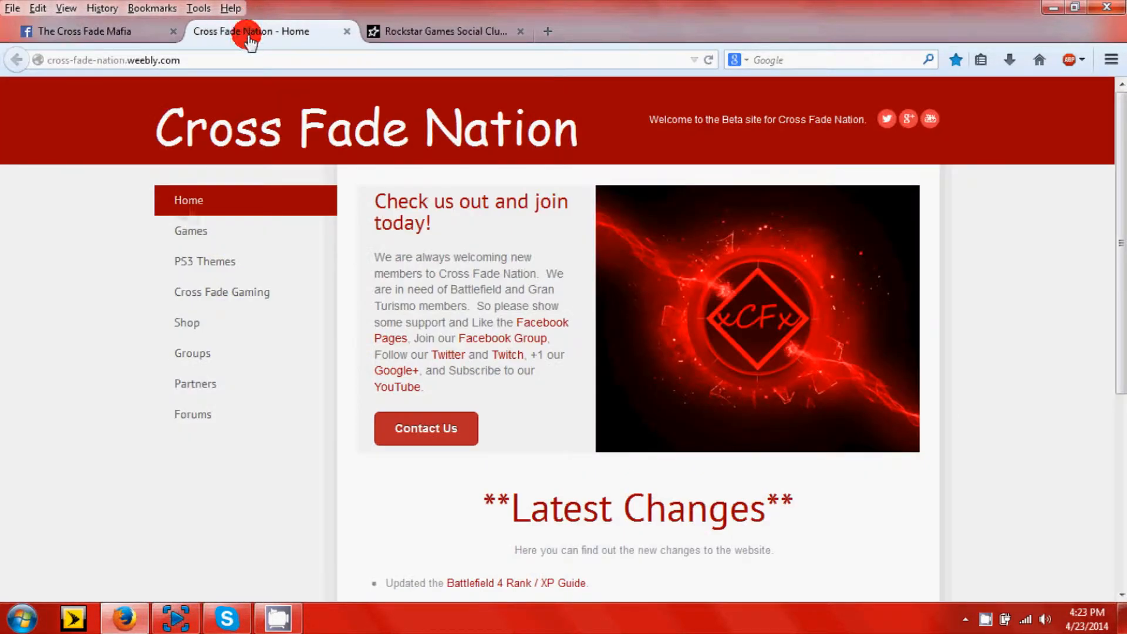
pyautogui.click(174, 31)
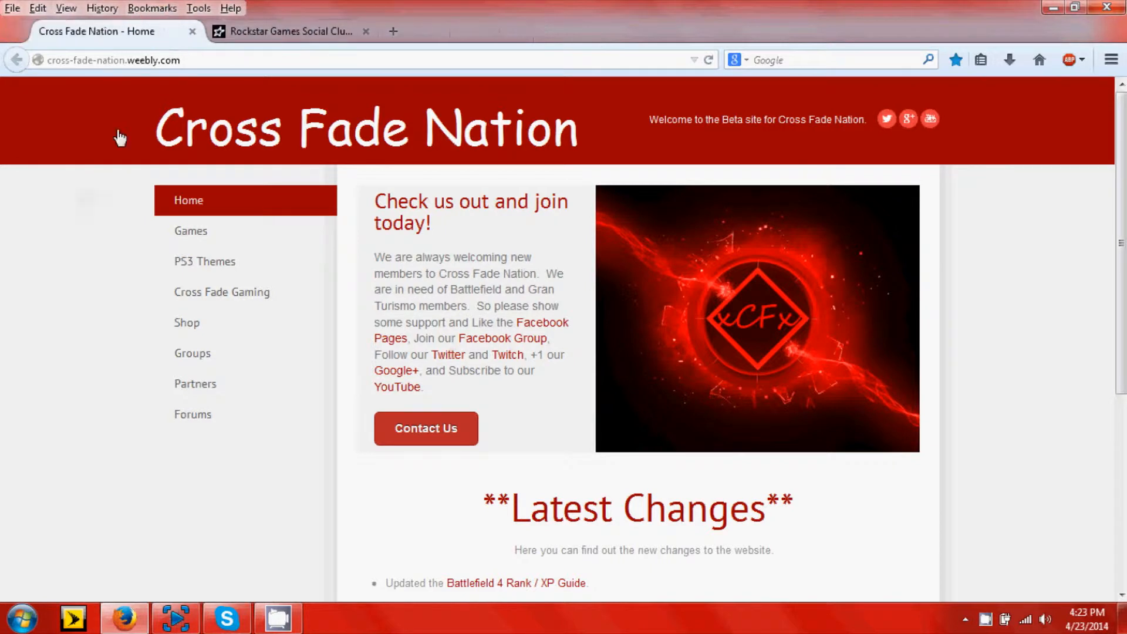
pyautogui.click(75, 379)
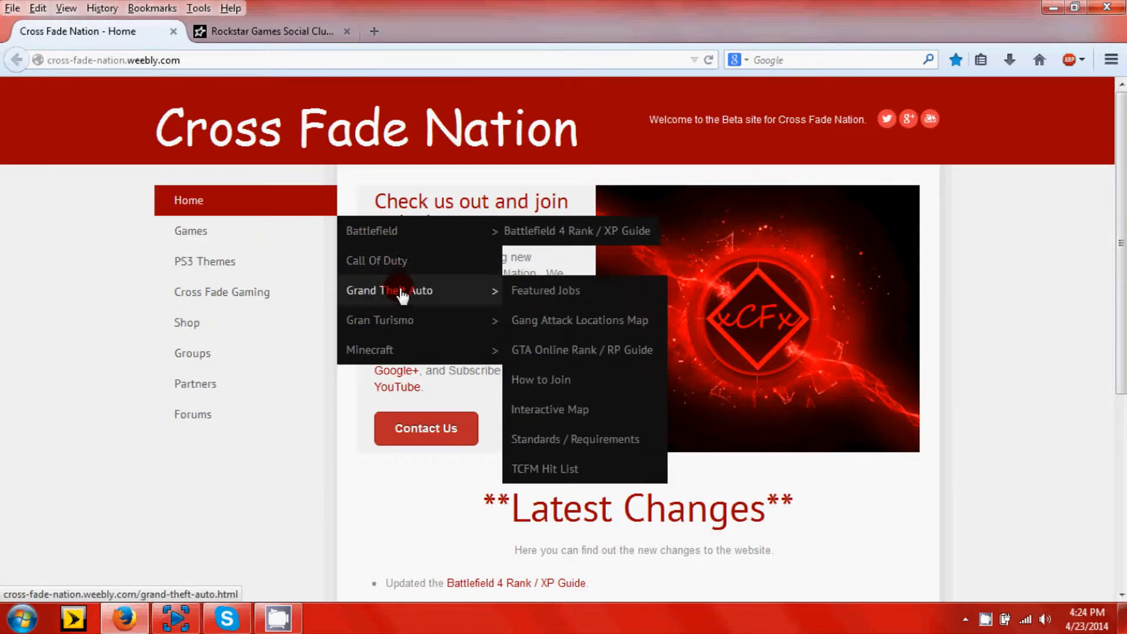
pyautogui.moveTo(546, 290)
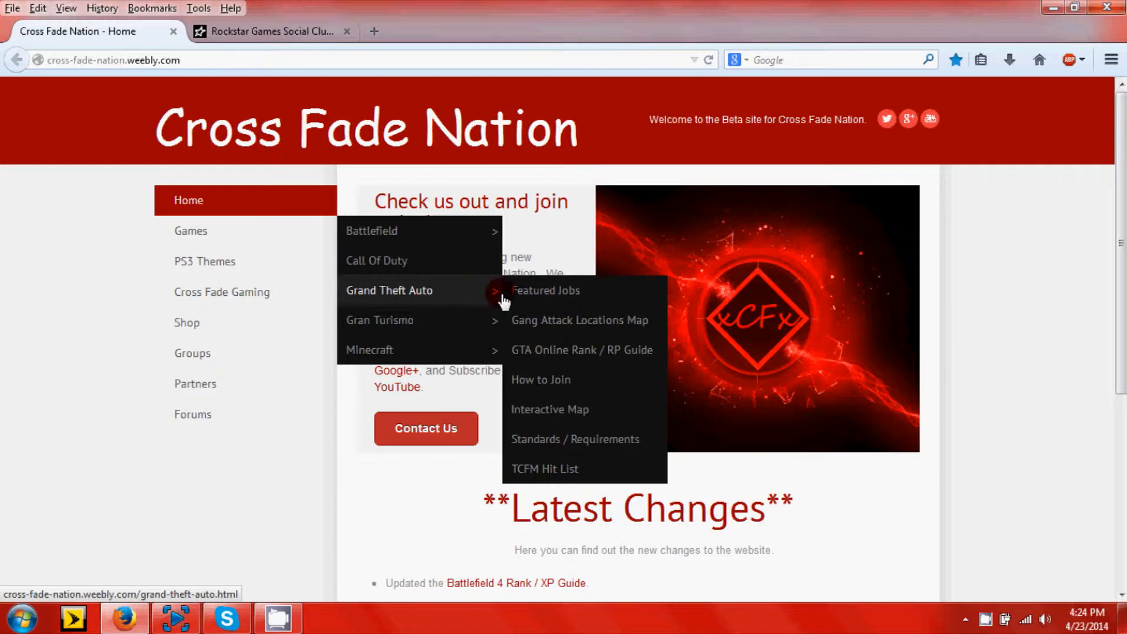
pyautogui.moveTo(559, 300)
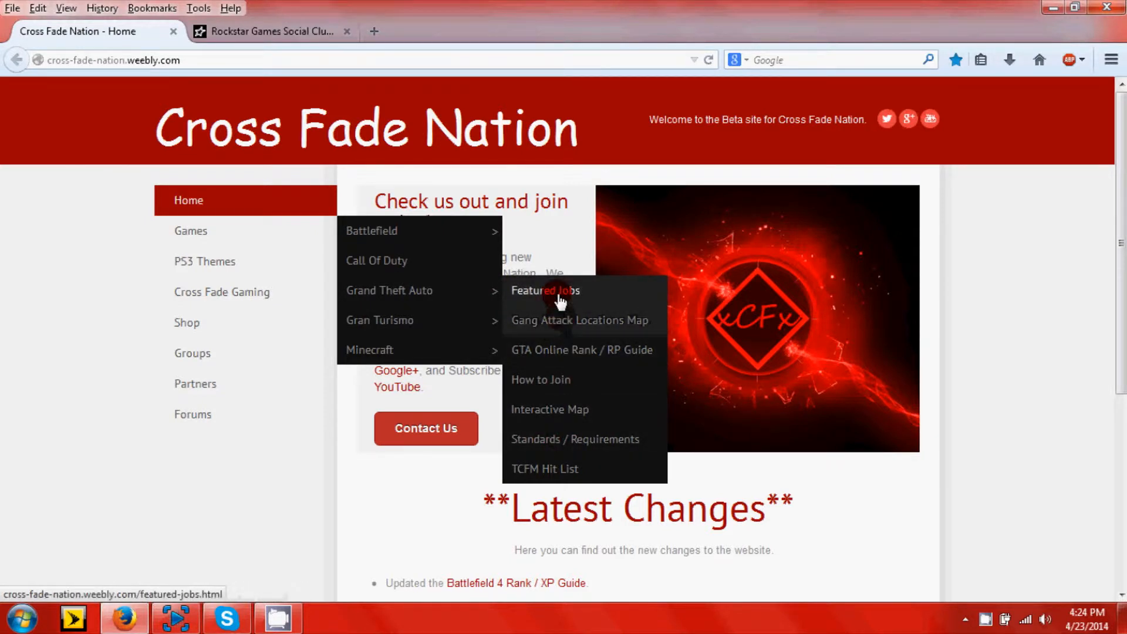
pyautogui.moveTo(471, 290)
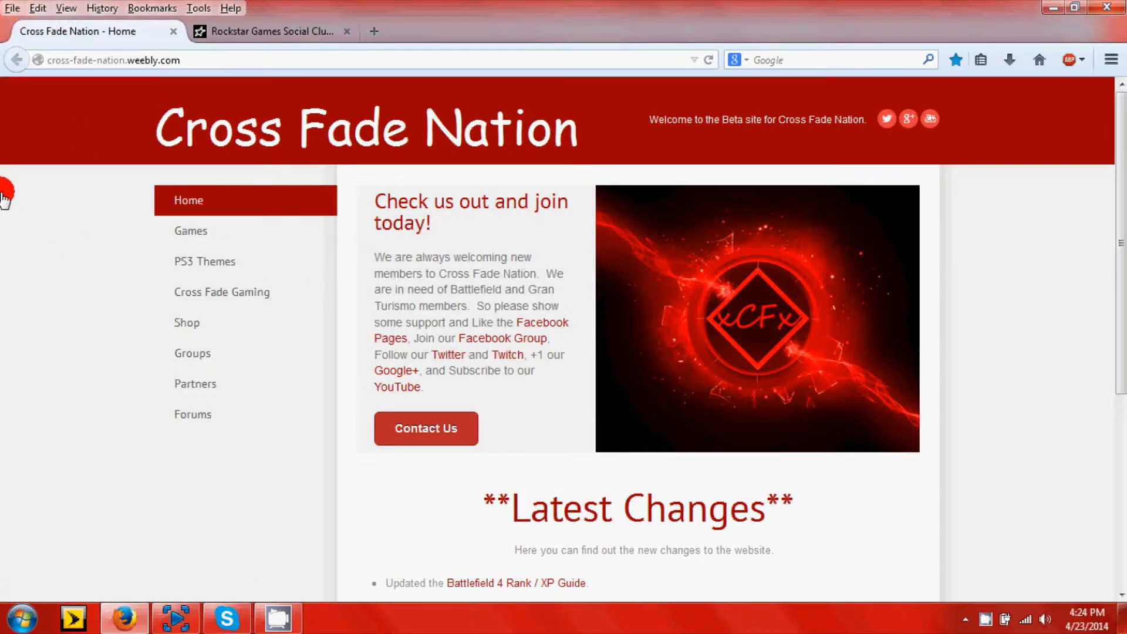
pyautogui.click(270, 31)
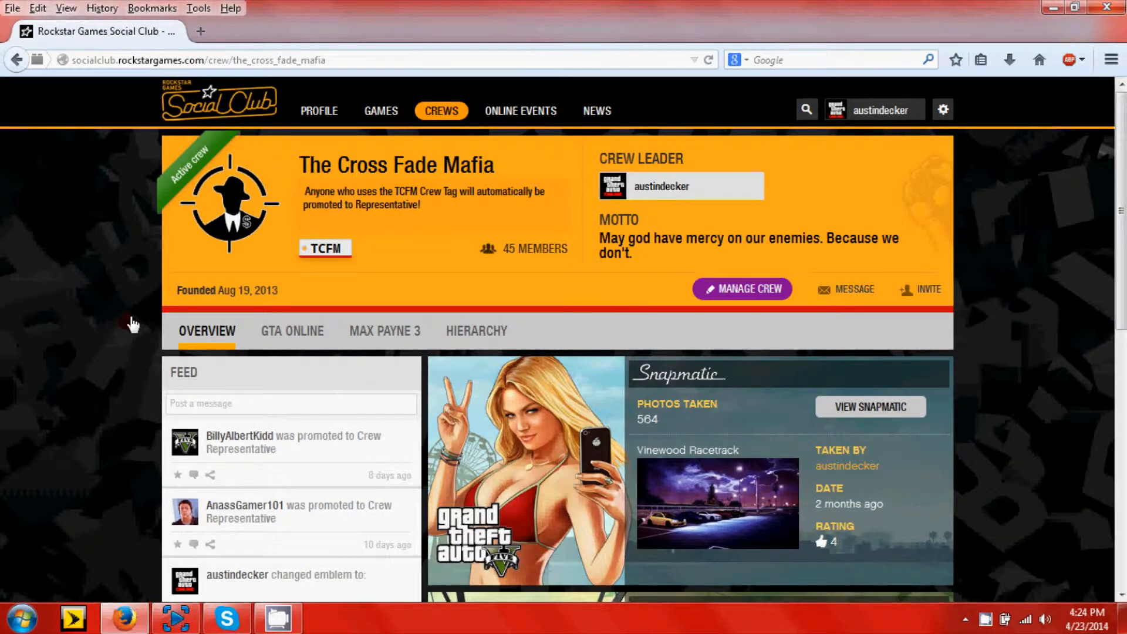
pyautogui.moveTo(114, 324)
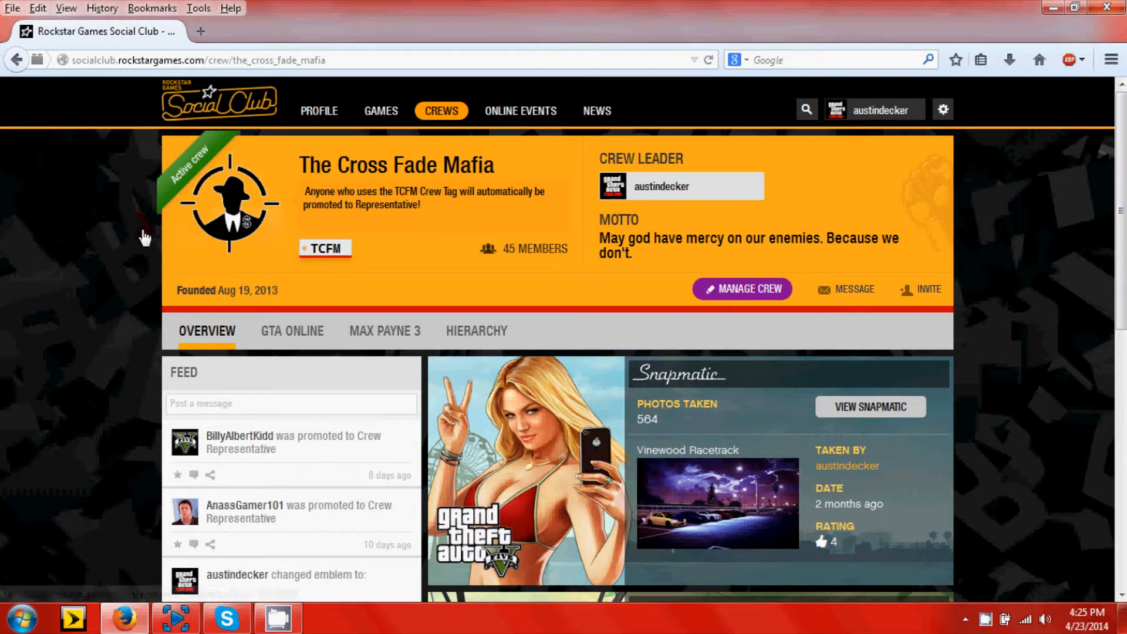
pyautogui.moveTo(138, 283)
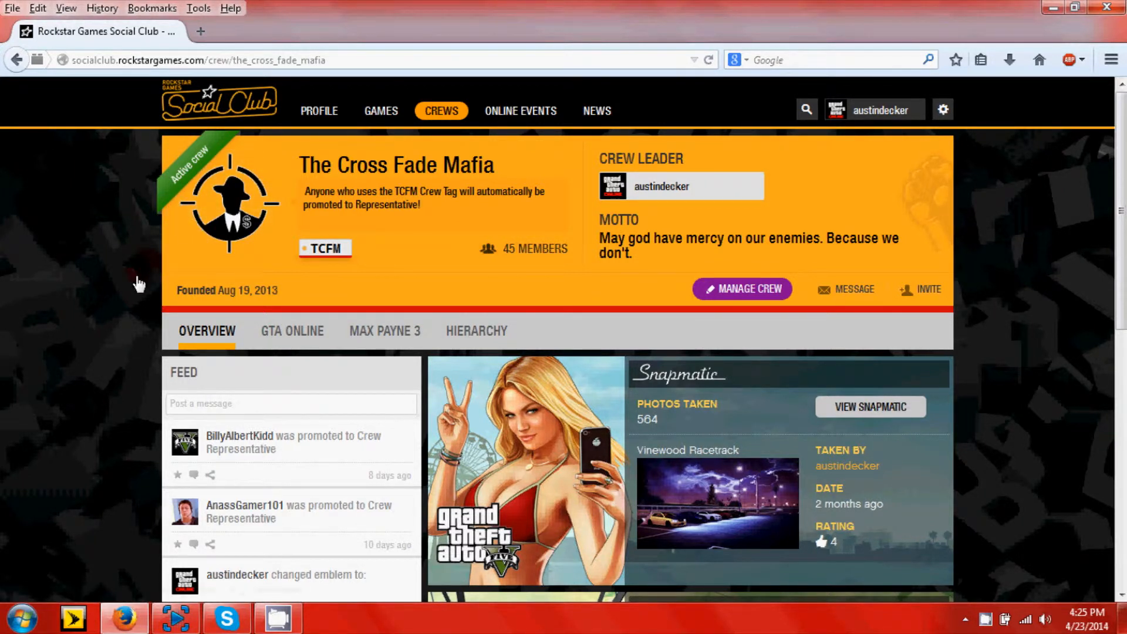
pyautogui.moveTo(3, 298)
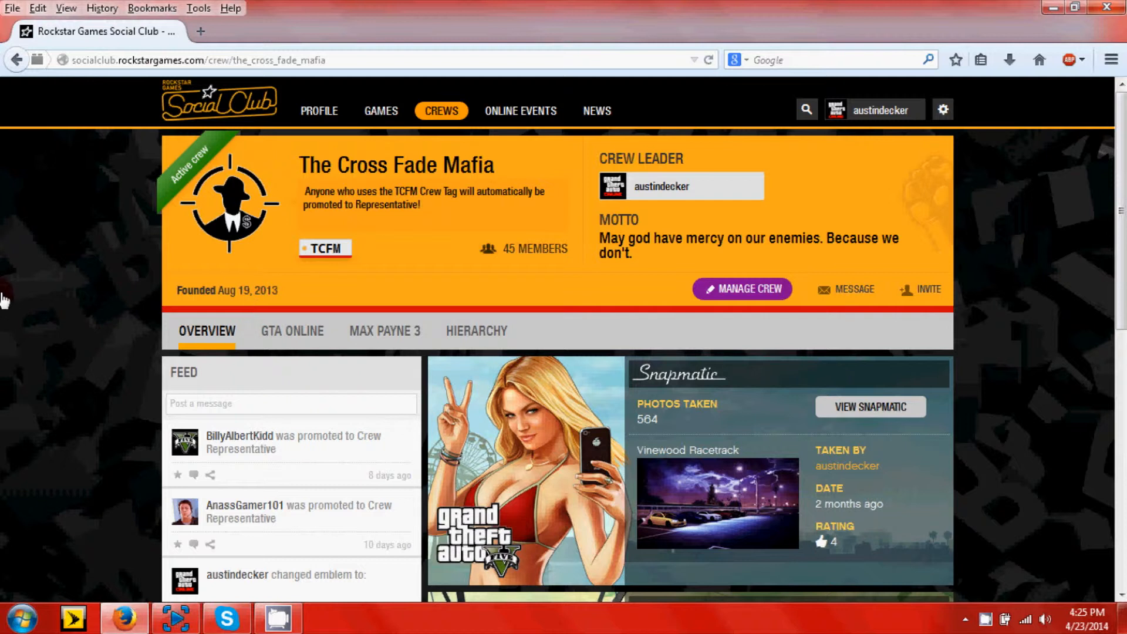
pyautogui.moveTo(103, 337)
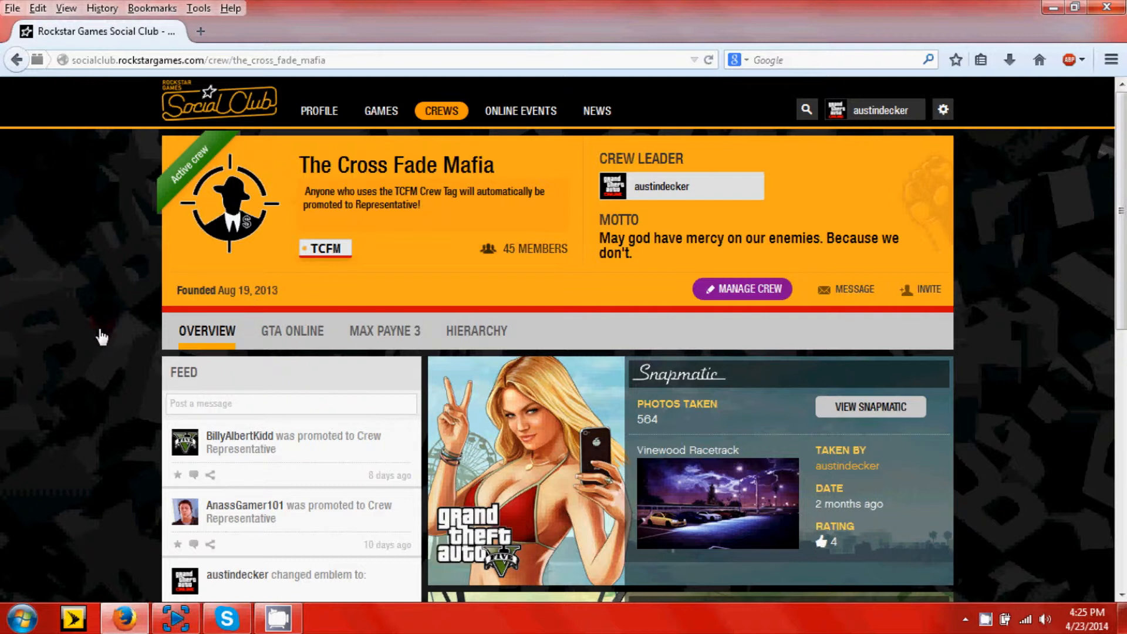
pyautogui.moveTo(13, 224)
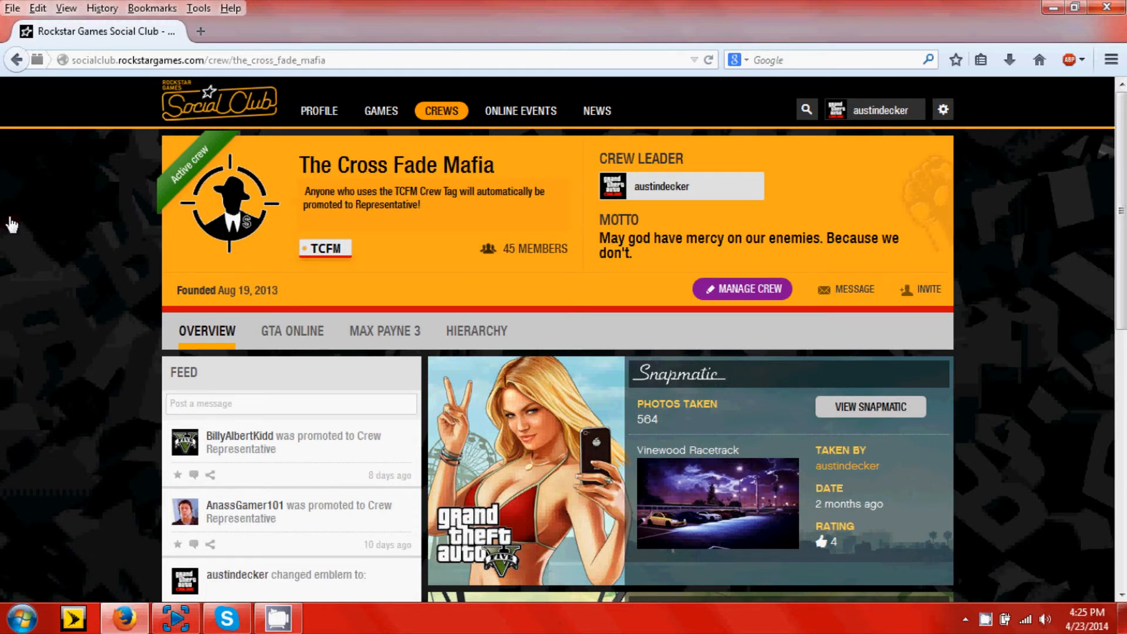
pyautogui.moveTo(109, 410)
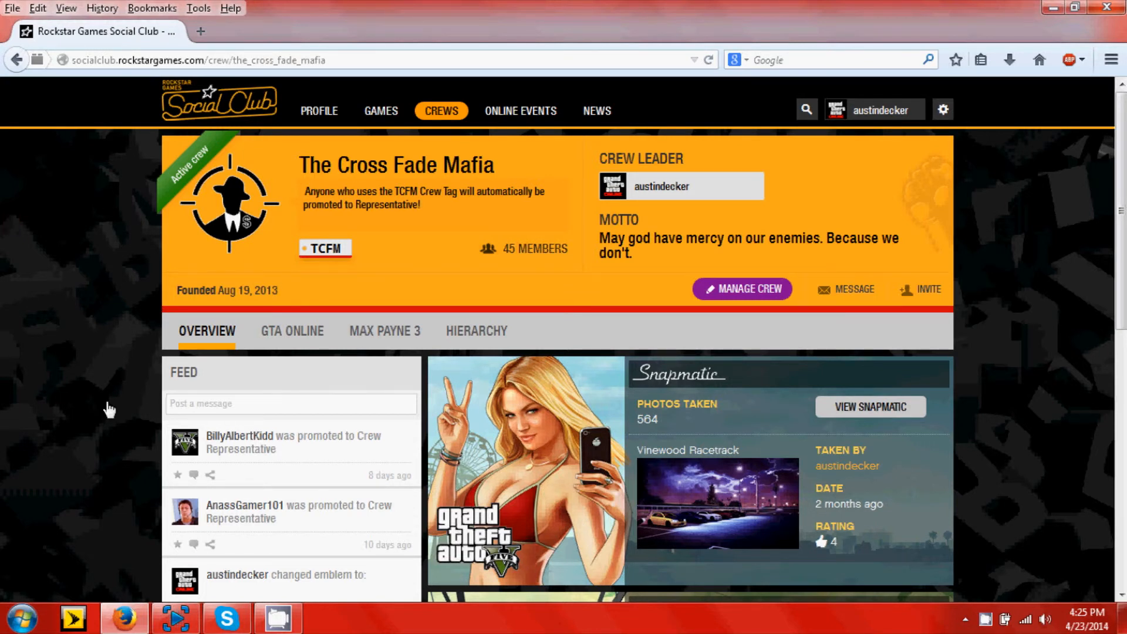